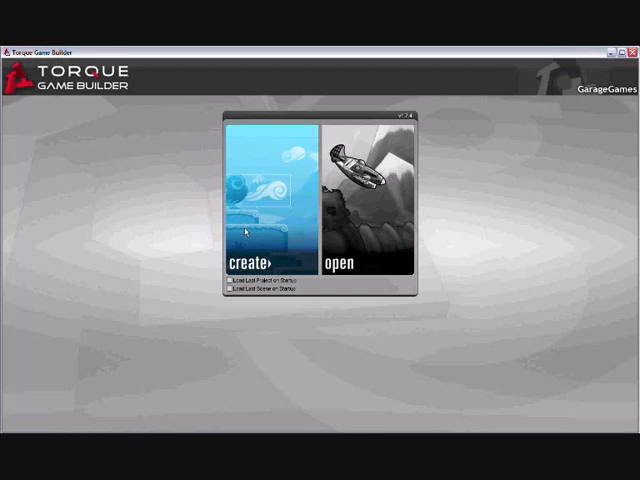
mouse_move(275, 195)
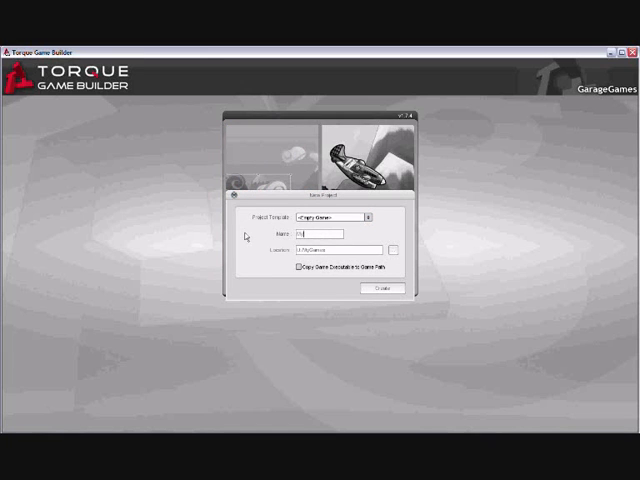
Name the empty-game project Myproject and set its location to the MyGames folder
text(Myproject)
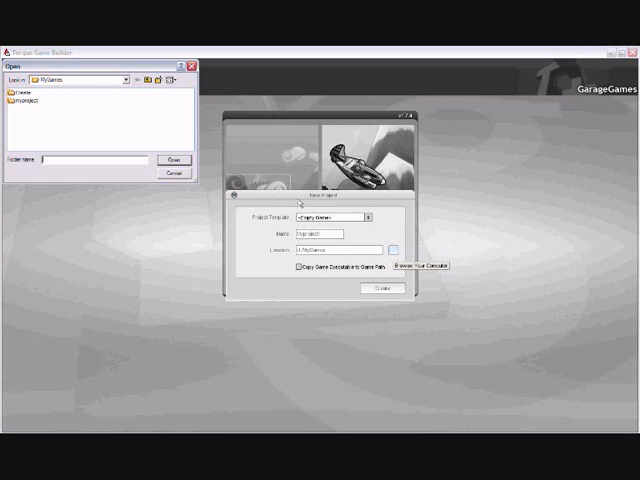
click(172, 174)
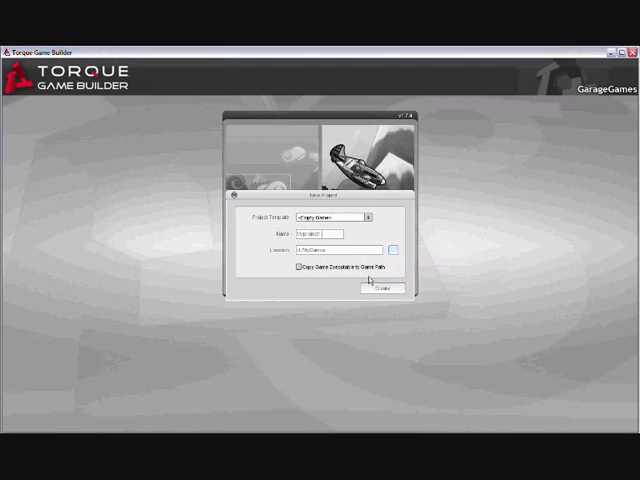
Create the project, add the fishArt resource via Project Resources, and save the change
click(376, 288)
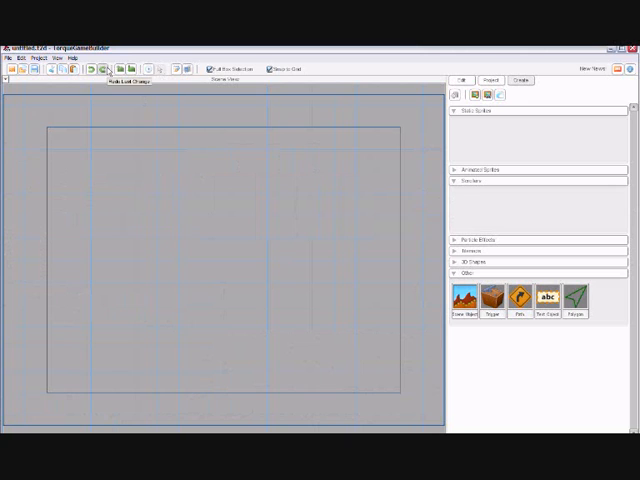
click(42, 43)
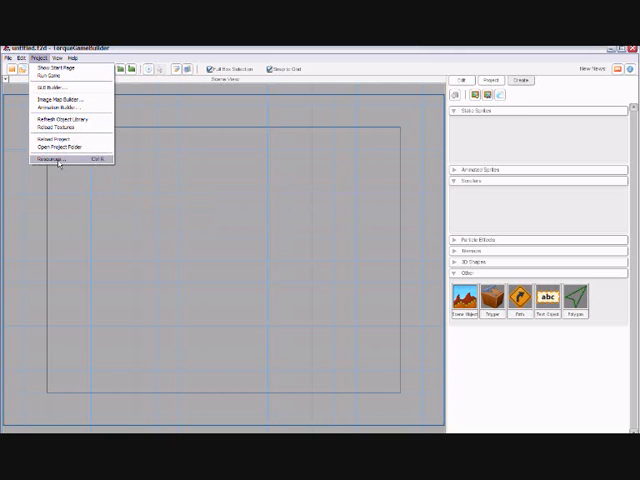
click(60, 158)
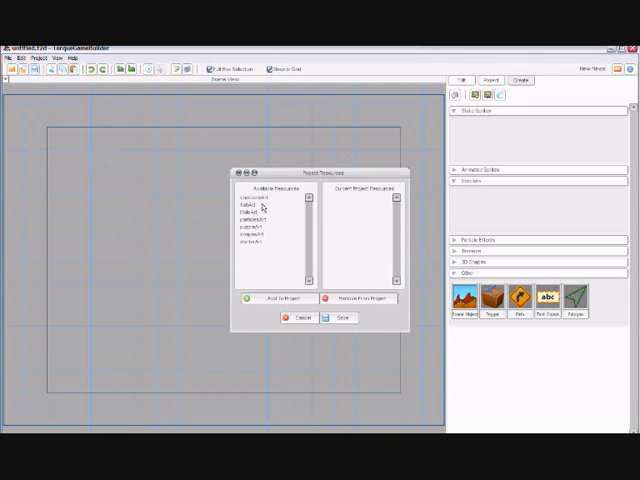
click(270, 205)
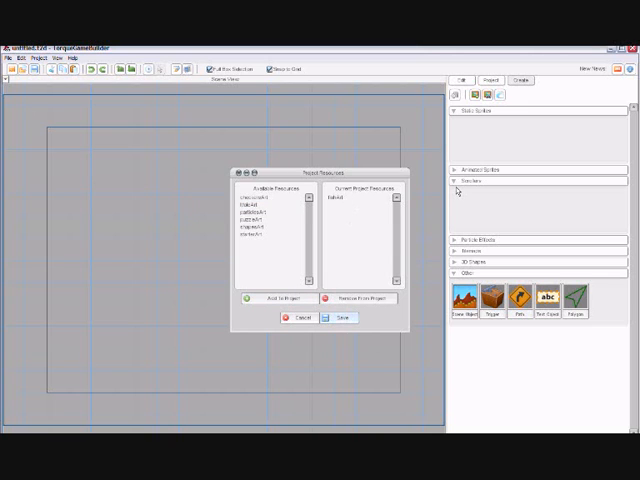
click(341, 318)
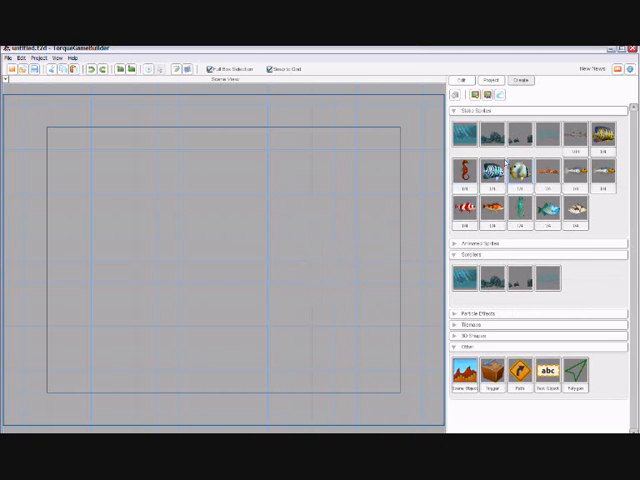
mouse_move(483, 95)
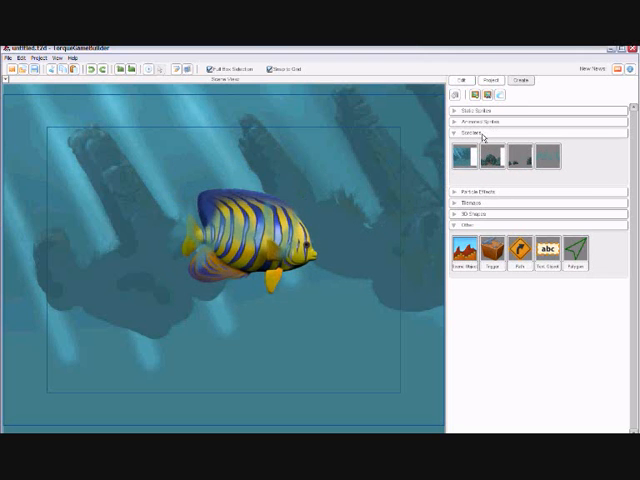
Show the scene's camera settings in the Edit panel
click(474, 143)
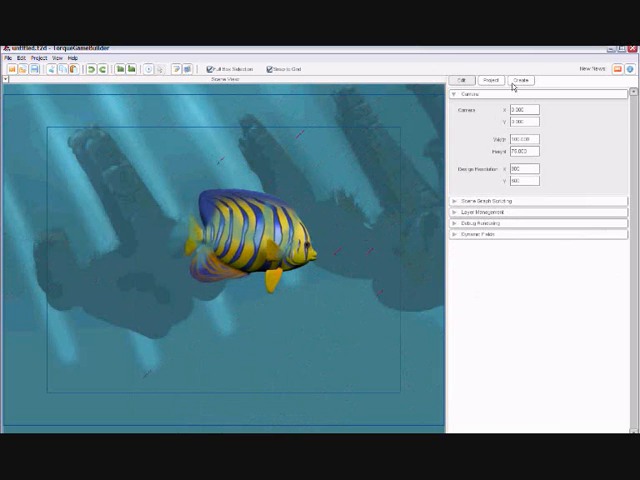
Expand the seabed sprite's Static Sprite, Behaviors and Scene Object property sections
click(519, 81)
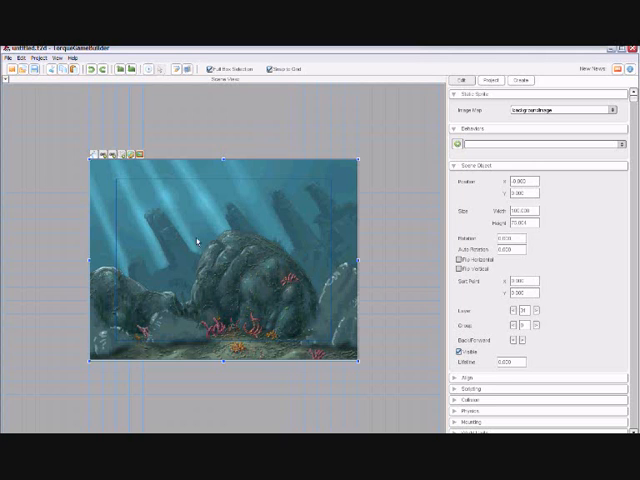
mouse_move(173, 251)
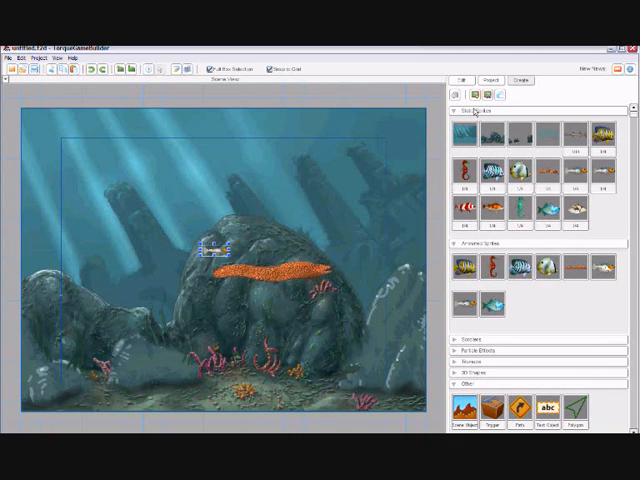
click(460, 110)
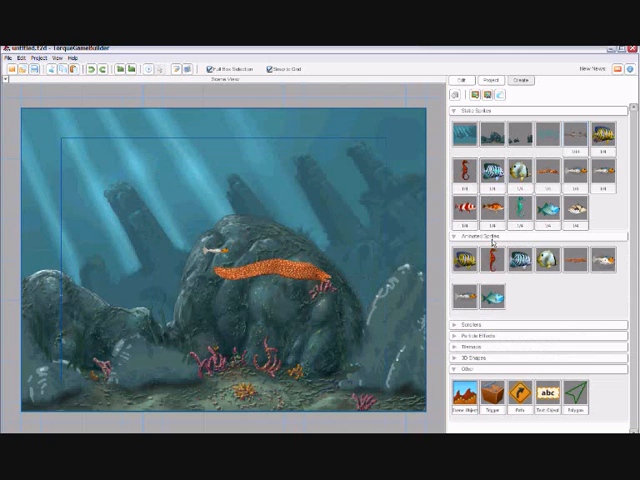
Collapse the Animated Sprites list and display the scene's editable properties
click(455, 239)
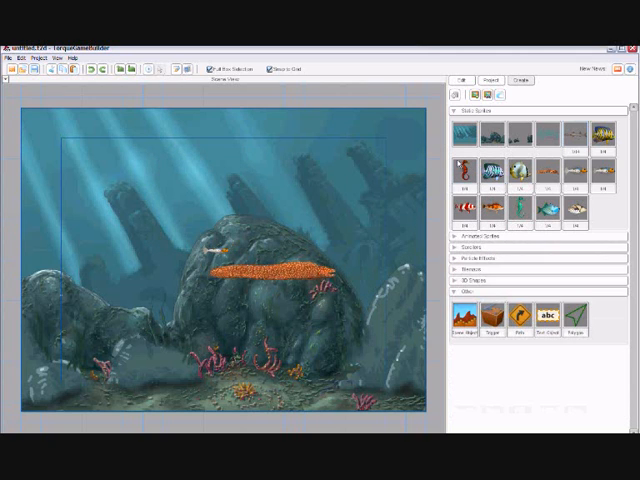
click(460, 110)
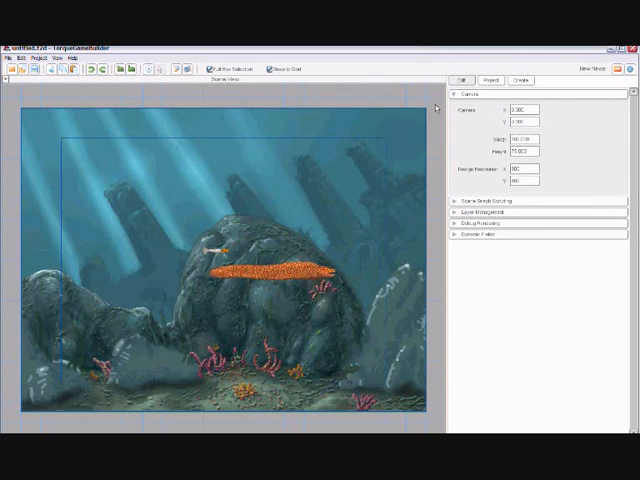
mouse_move(30, 362)
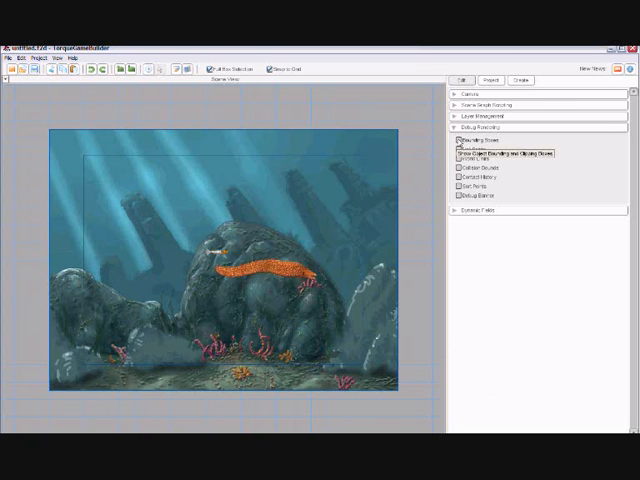
Collapse the Debug Rendering group in the scene properties
click(457, 160)
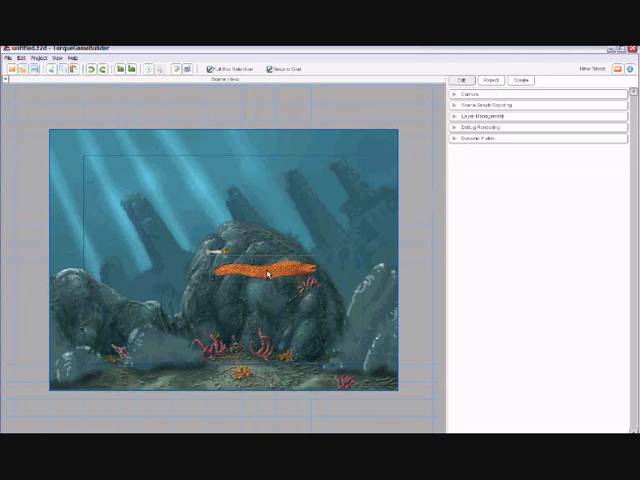
Select the orange eel sprite in the Scene View to list its properties
click(265, 270)
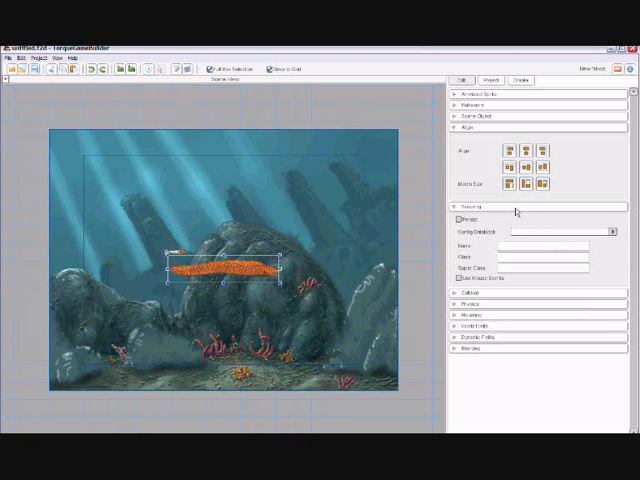
mouse_move(503, 256)
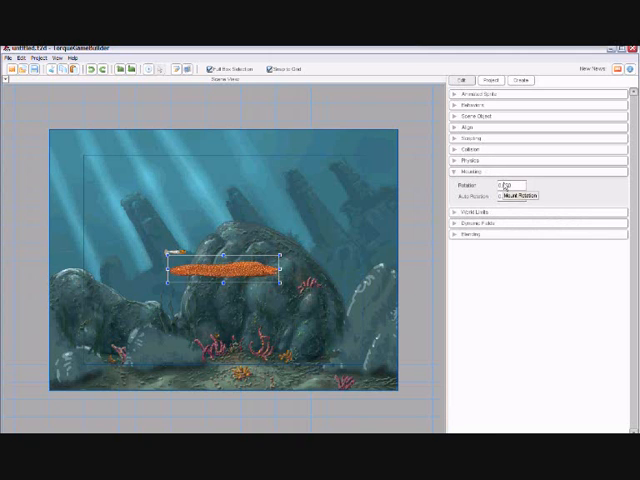
Collapse the eel's Mounting, expand Dynamic Fields, then list the library's animated sprites
click(518, 196)
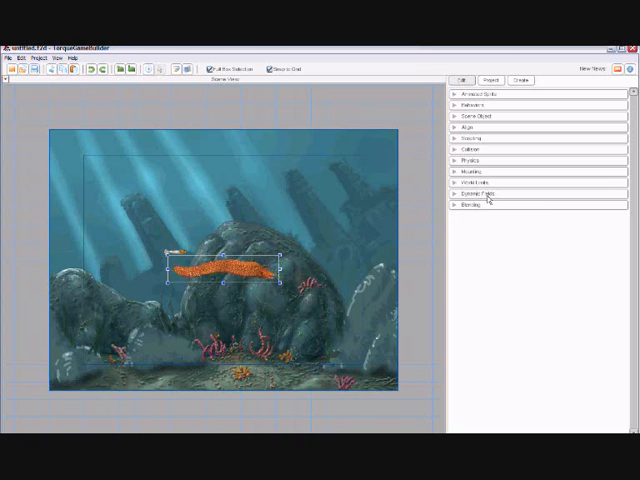
click(520, 80)
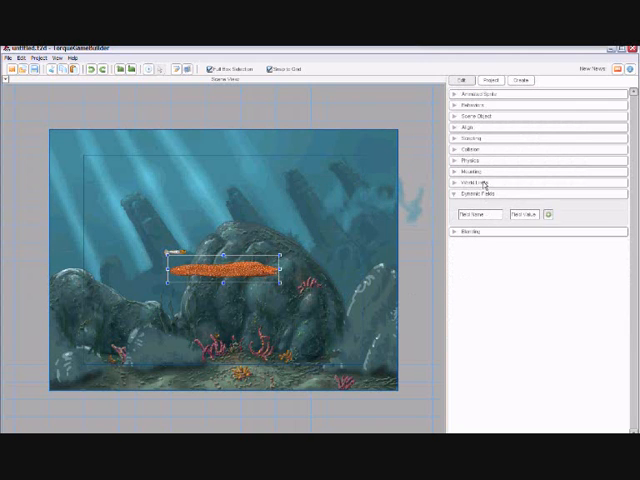
click(470, 231)
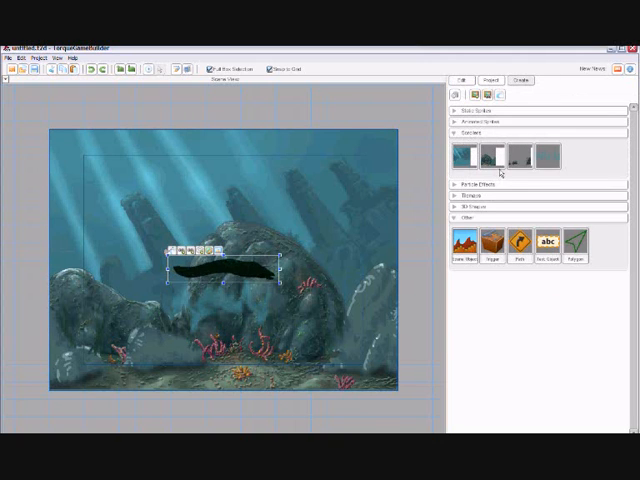
click(490, 121)
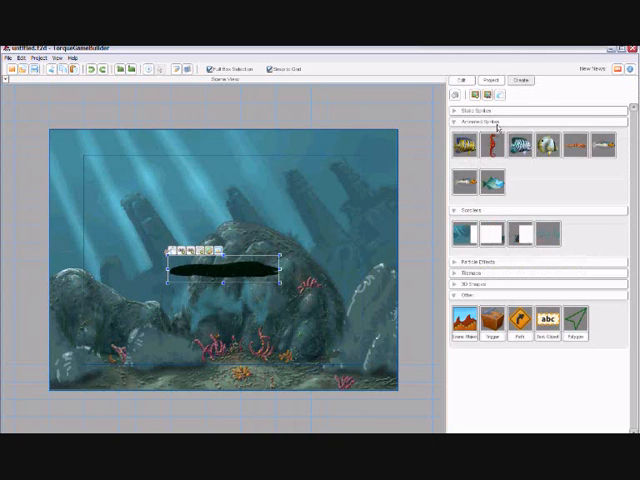